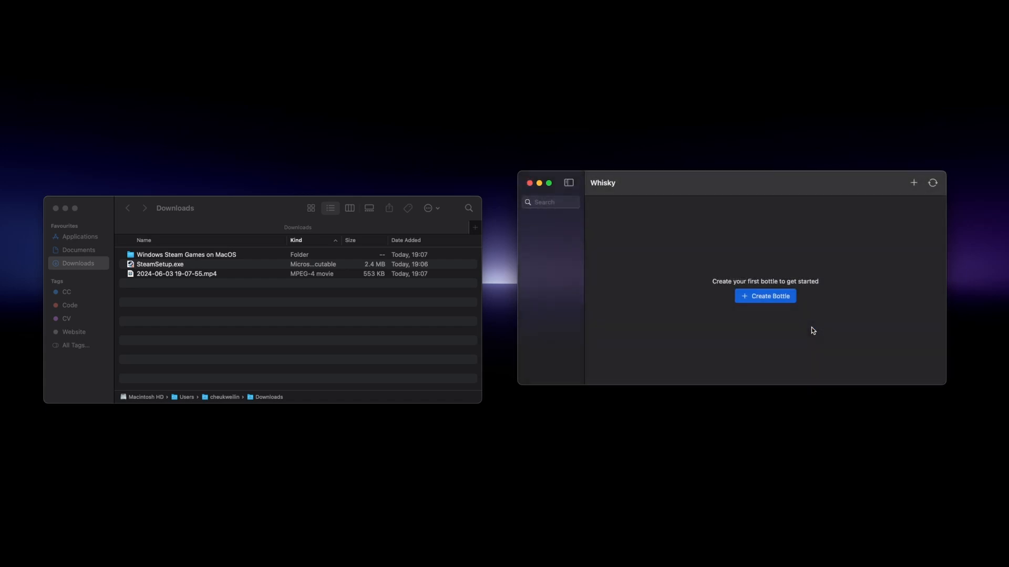
Step: Begin creating the first Whisky bottle, to be named Steam
click(765, 297)
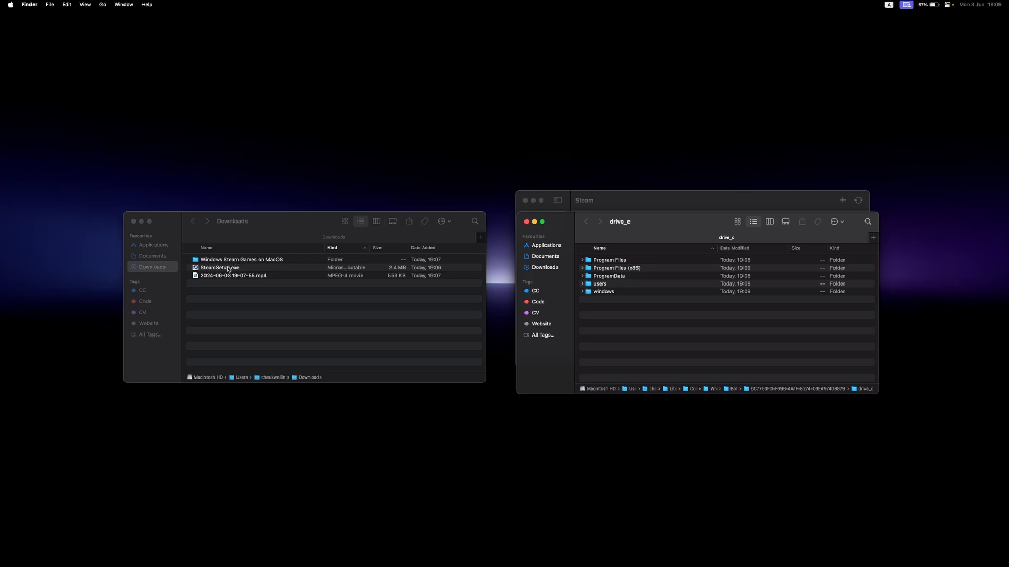